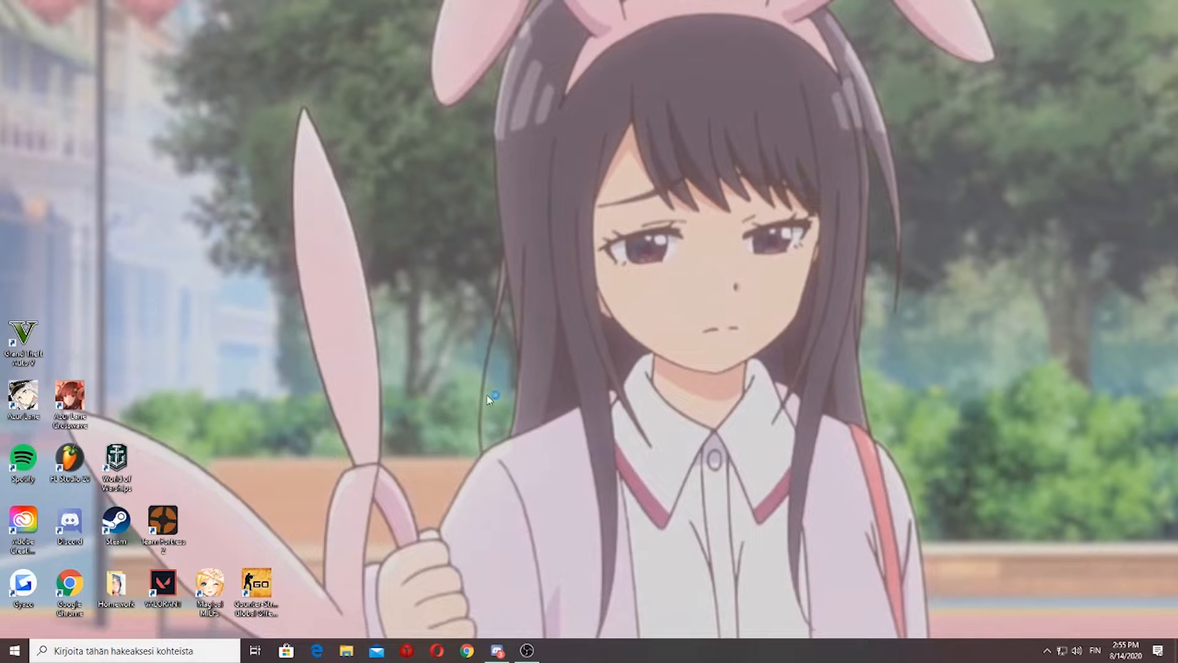
{"action": "mouse_move", "coordinate": [548, 389]}
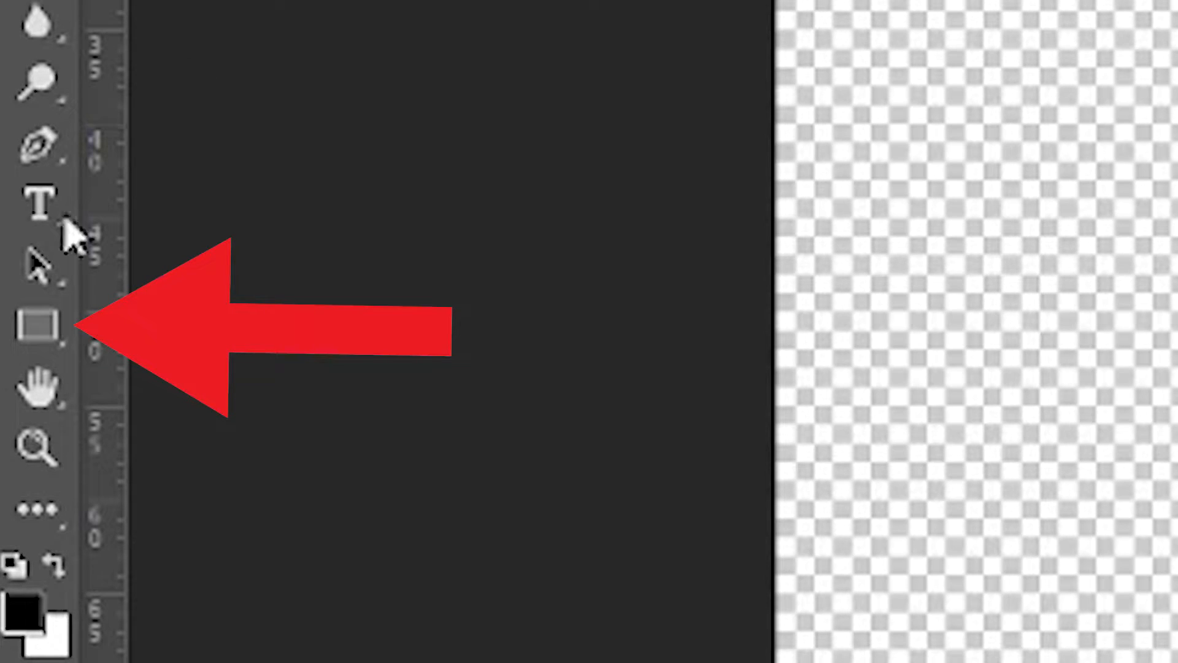
Step: Create a 600 × 600 px circle with the Ellipse tool
{"action": "left_click", "coordinate": [30, 327]}
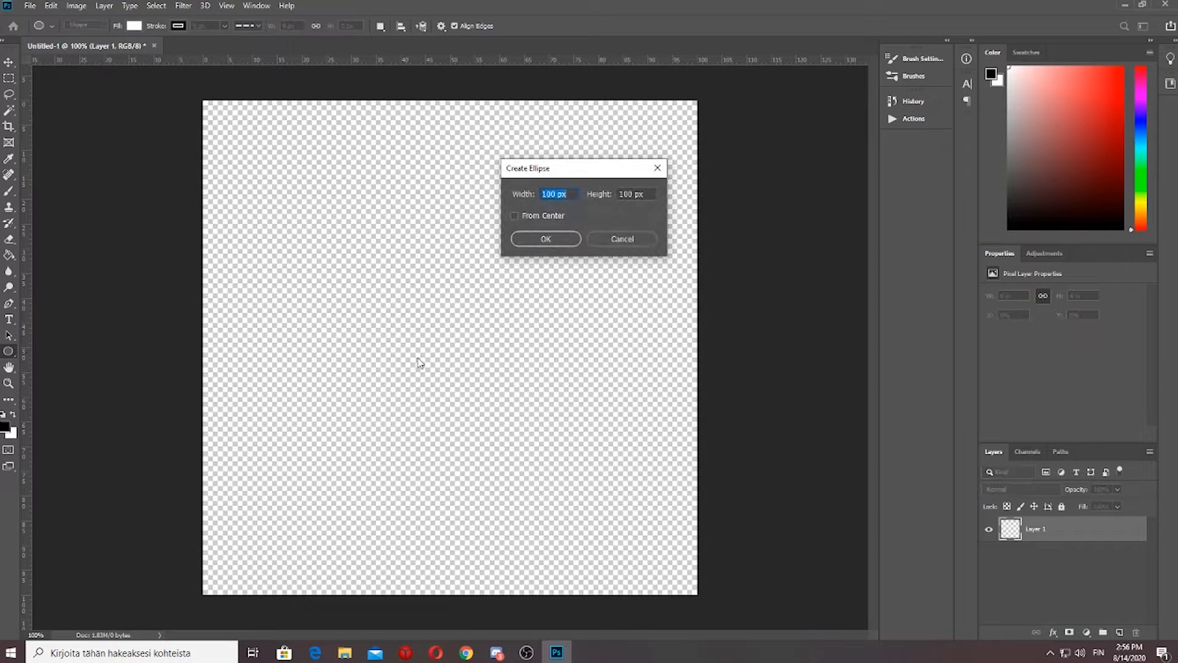
{"action": "type", "text": "5"}
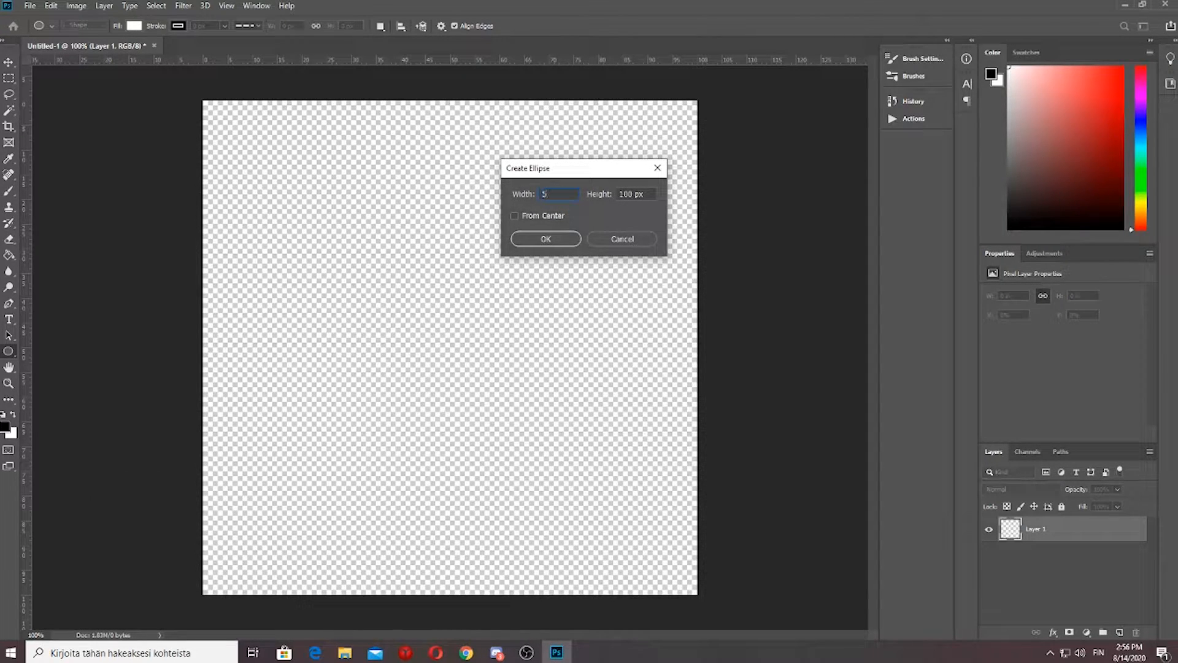
{"action": "type", "text": "000"}
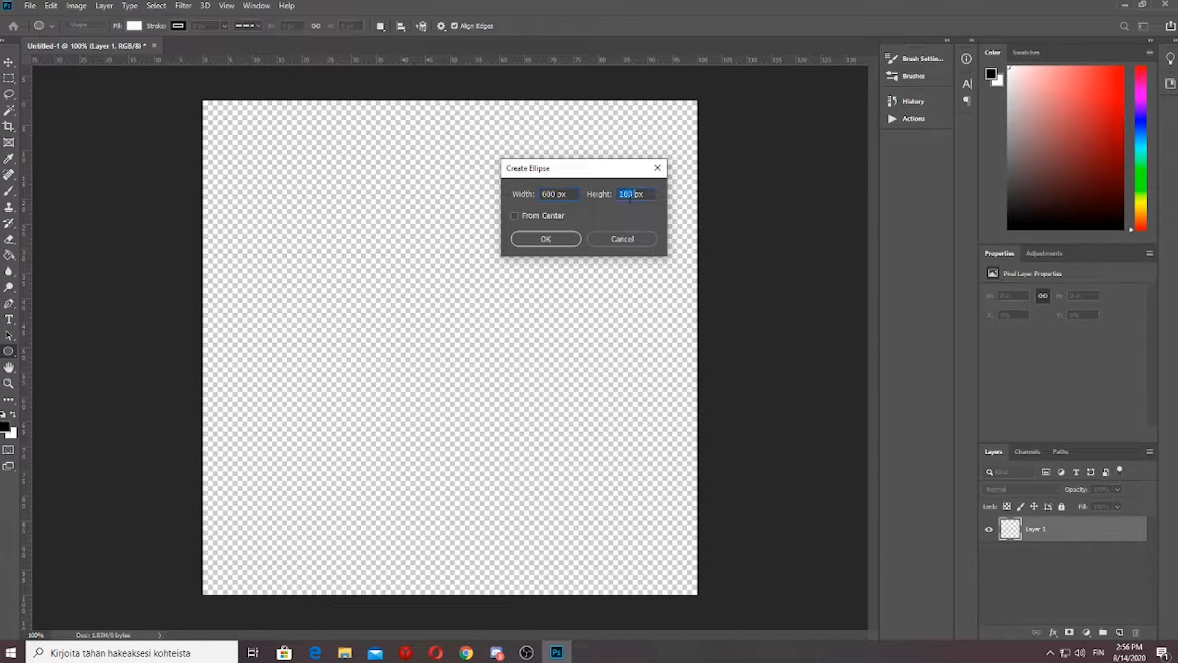
{"action": "type", "text": "600"}
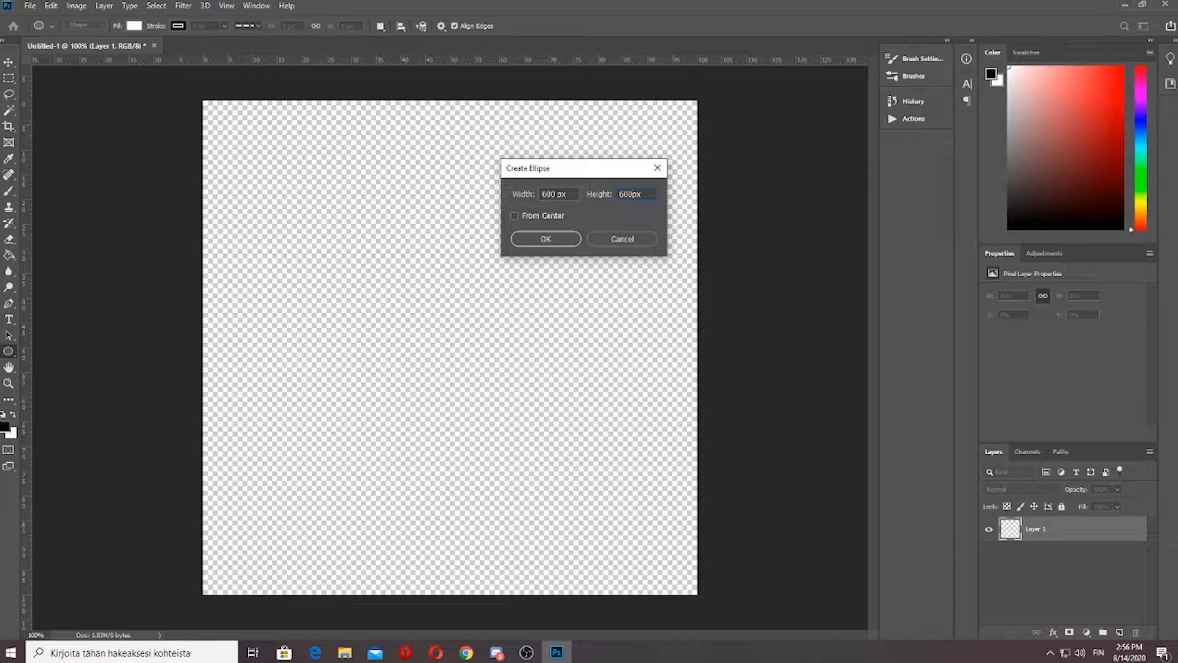
{"action": "left_click", "coordinate": [546, 238]}
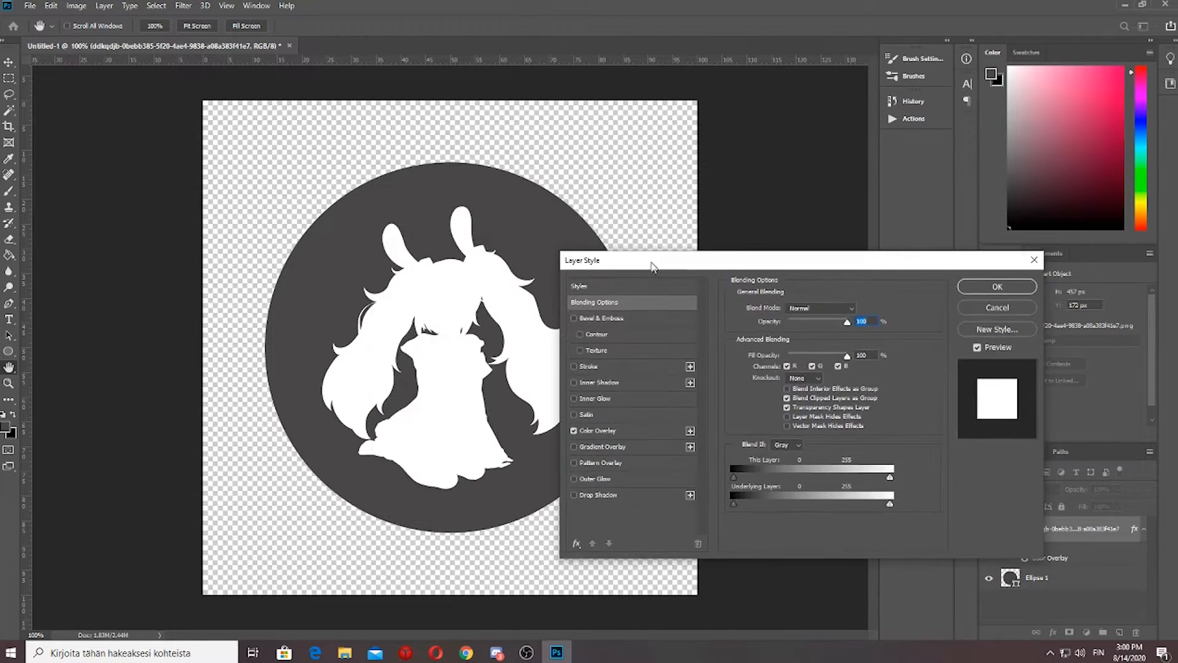
Step: Turn the character image over the circle white with a Color Overlay layer style
{"action": "left_click_drag", "start_coordinate": [650, 260], "coordinate": [649, 255]}
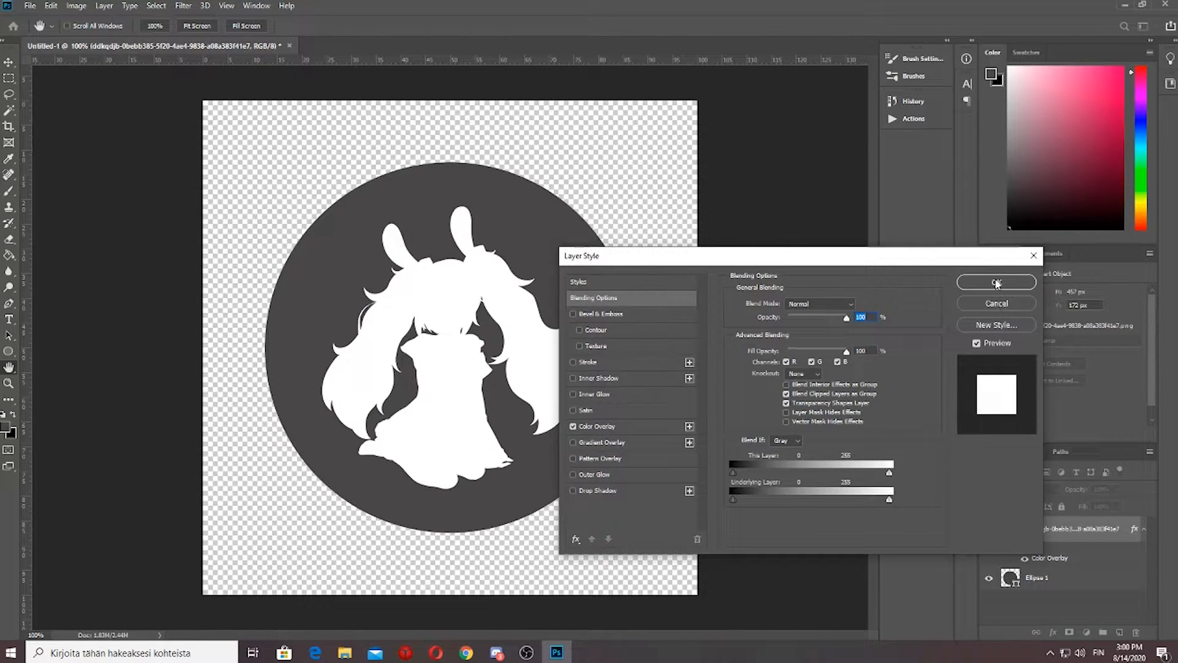
{"action": "left_click", "coordinate": [996, 284]}
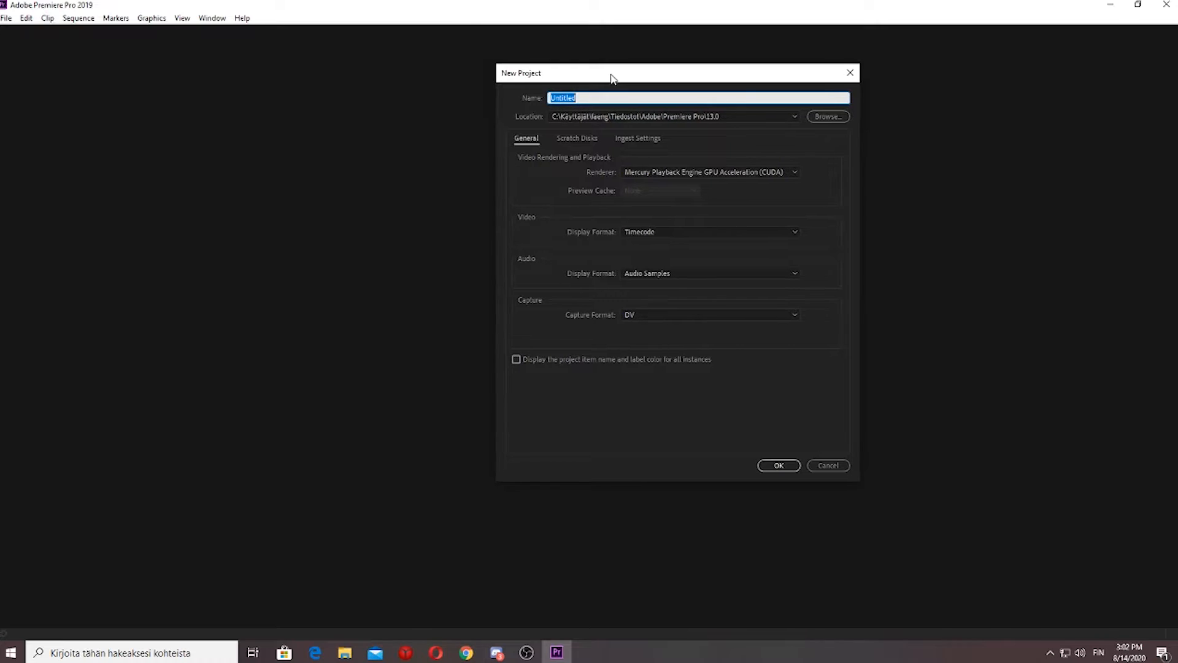
Step: Name the new Premiere project 'hanime intro' and create it
{"action": "key", "text": "Delete"}
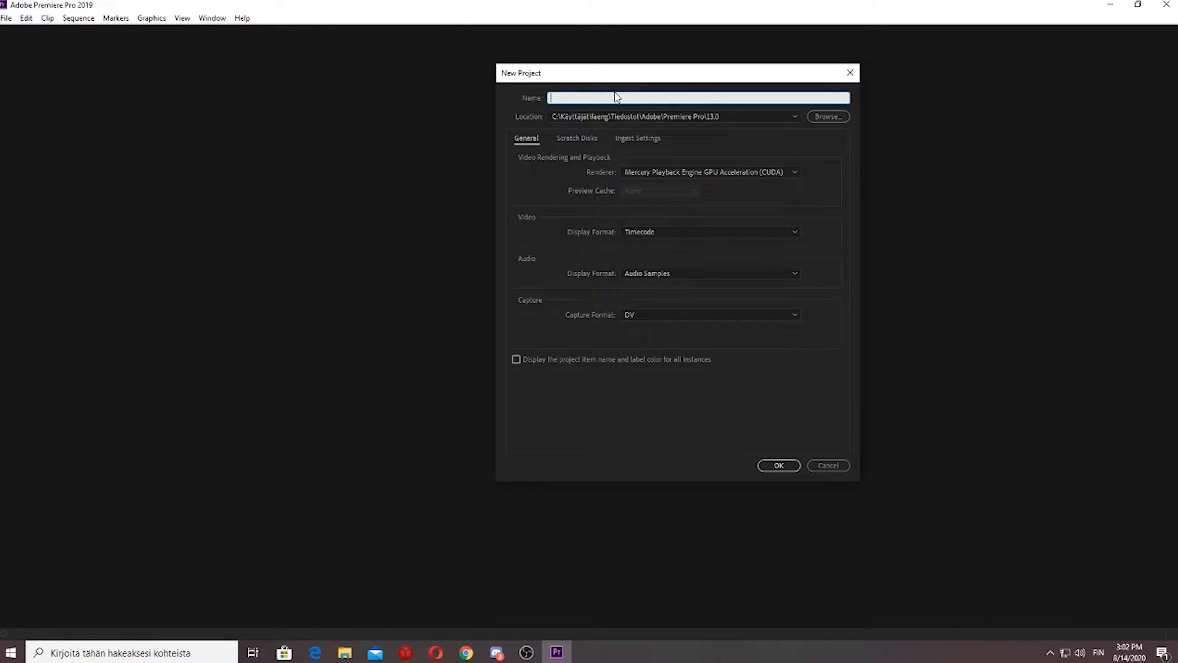
{"action": "left_click", "coordinate": [778, 465]}
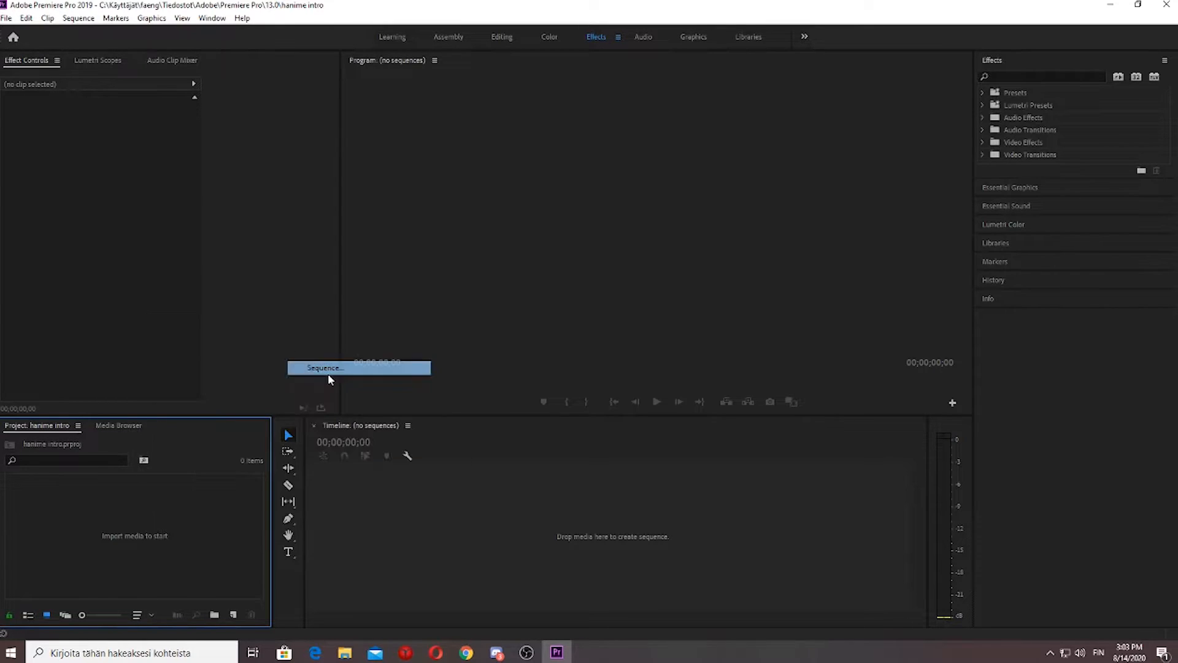
Step: Start a new sequence from the ARRI 1080p 30 preset and view its settings
{"action": "left_click", "coordinate": [324, 367]}
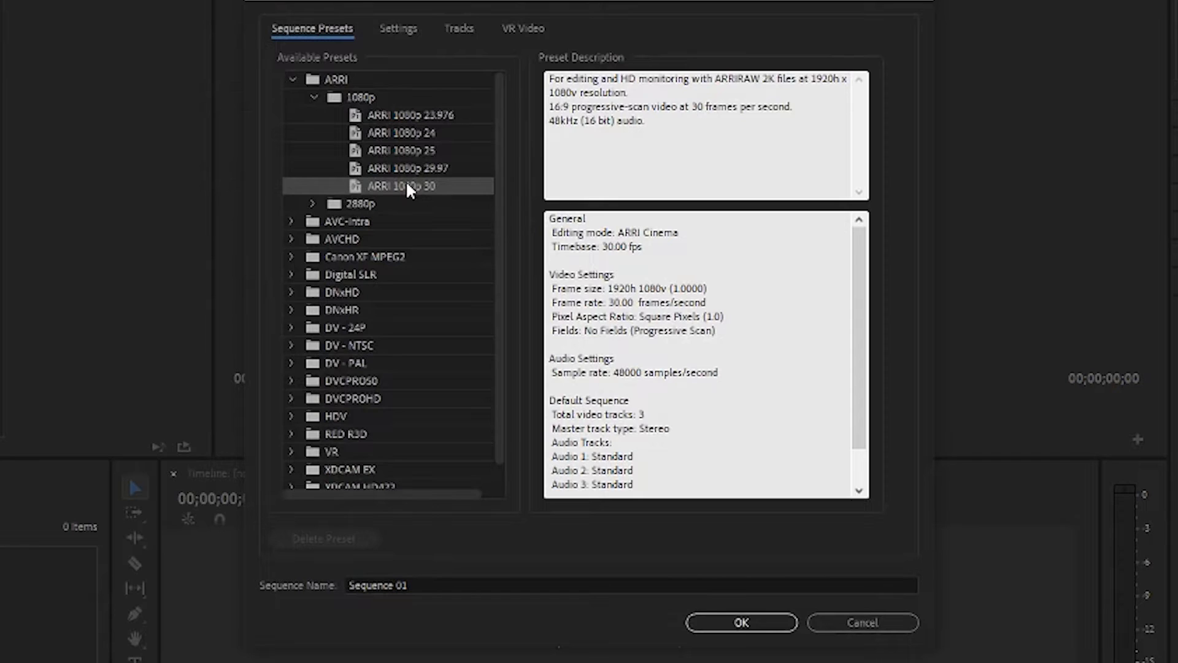
{"action": "left_click", "coordinate": [398, 29]}
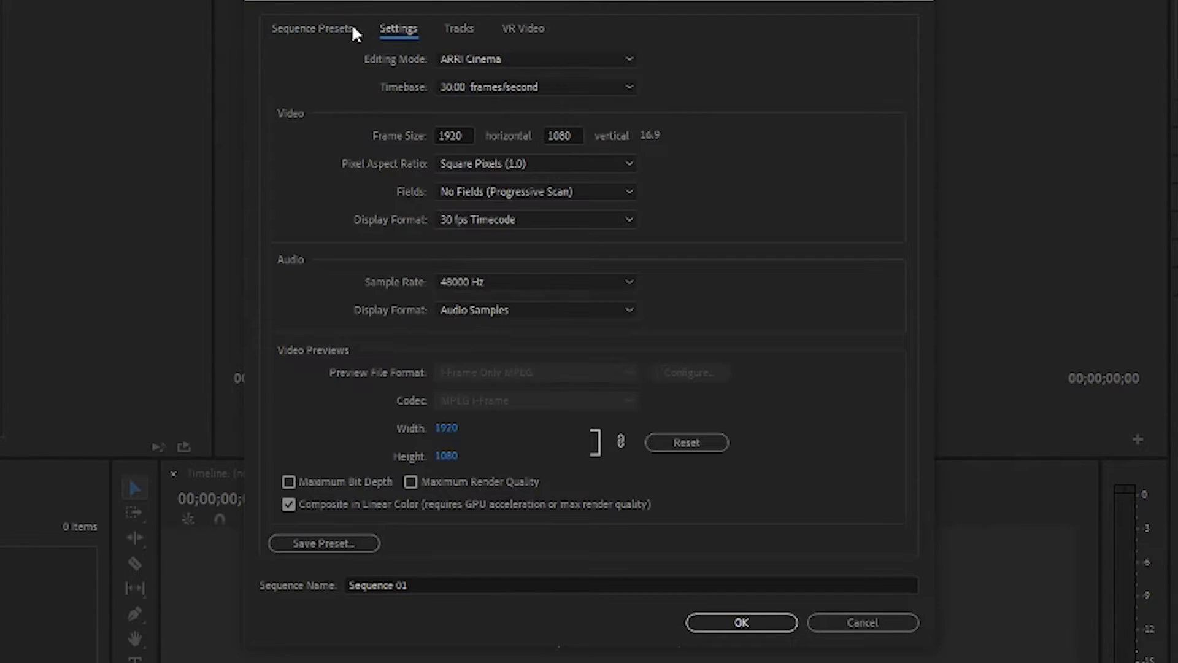
{"action": "mouse_move", "coordinate": [314, 30]}
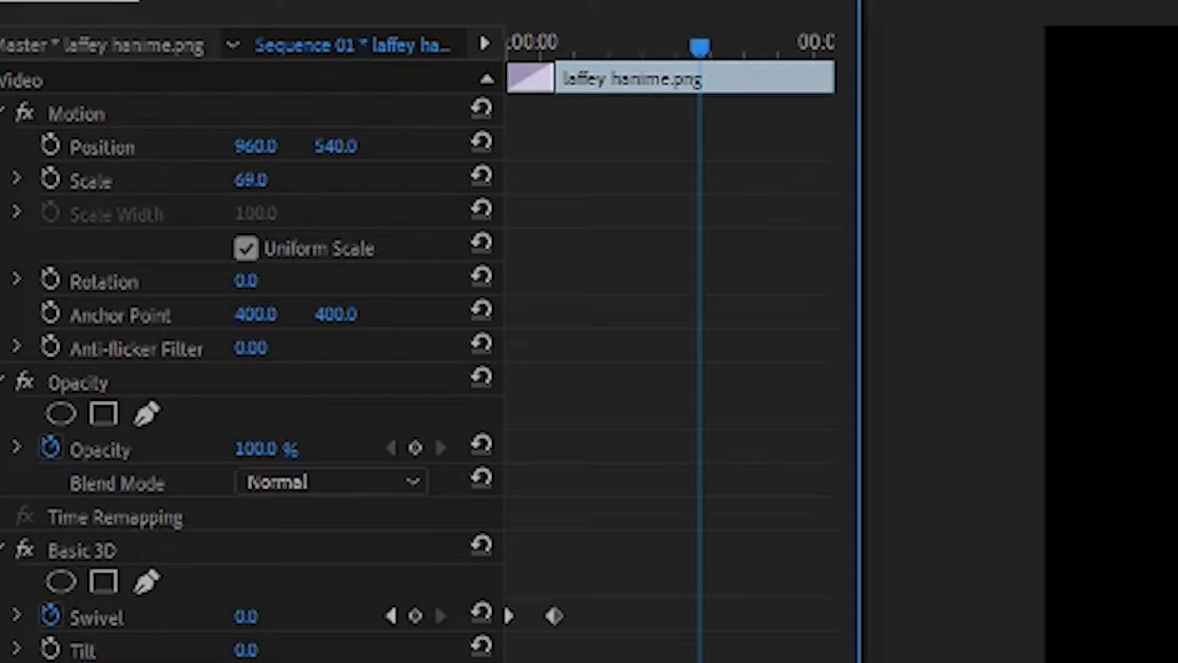
Step: Drag an element in Premiere while assembling the silhouette, audio and swivel keyframes
{"action": "left_click_drag", "start_coordinate": [250, 179], "coordinate": [251, 173]}
{"action": "type", "text": "e"}
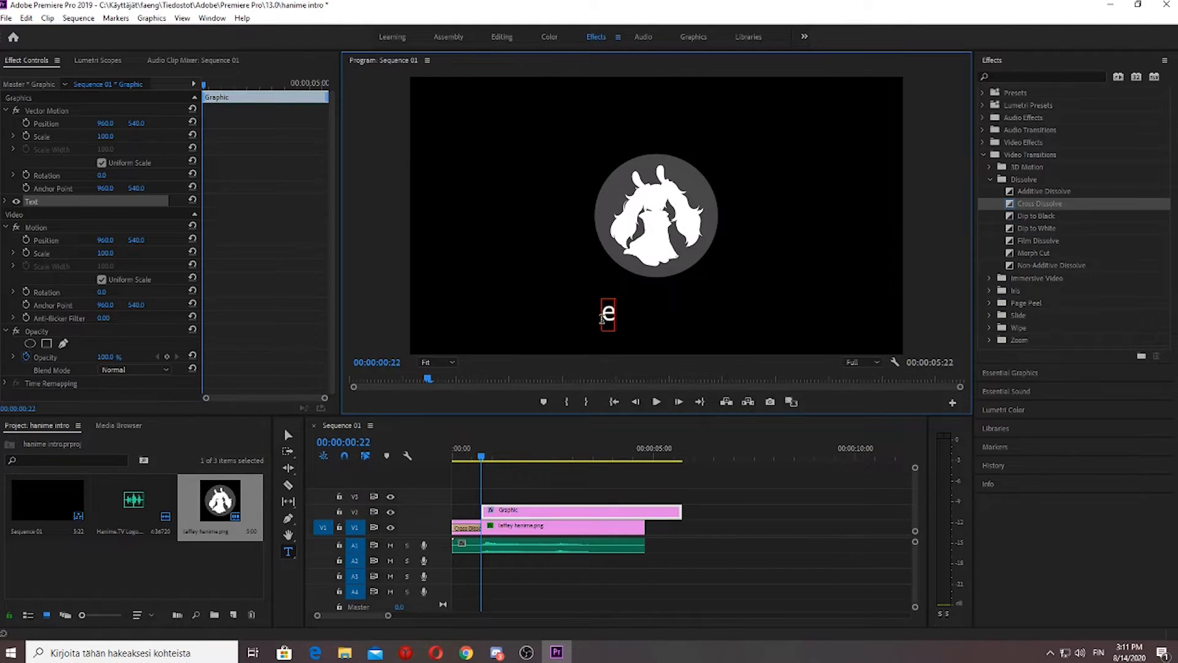
Step: Type EDP445 as the title text and set its font to Lemon Milk
{"action": "type", "text": "dp445"}
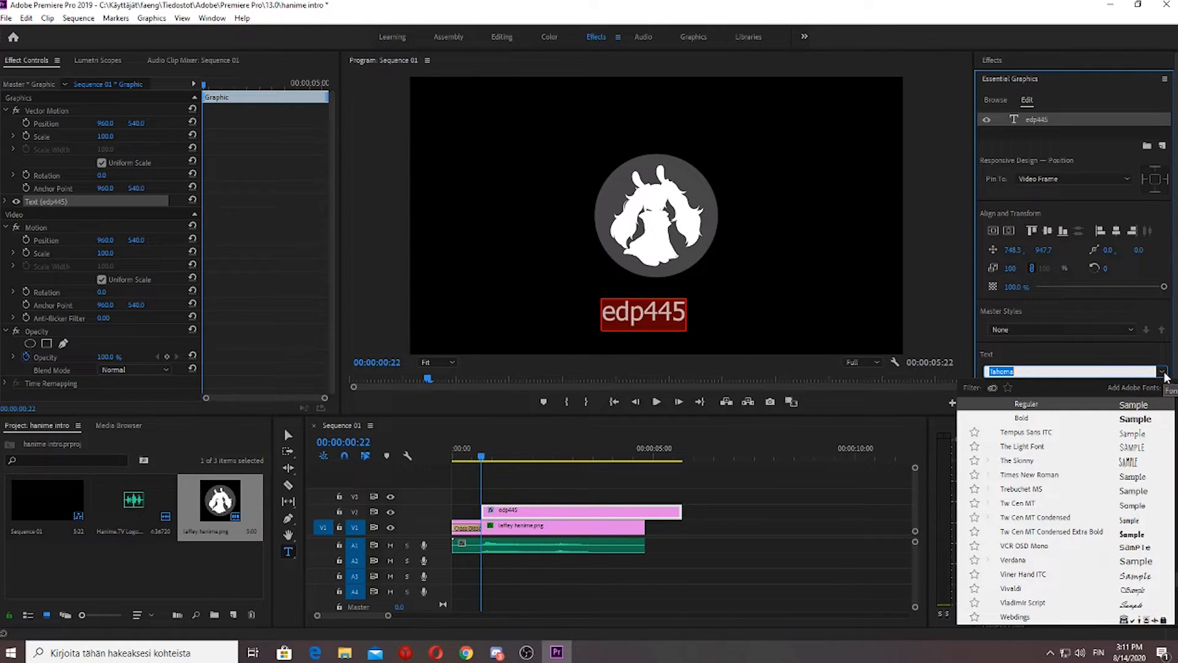
{"action": "type", "text": "lemo"}
{"action": "type", "text": "blur"}
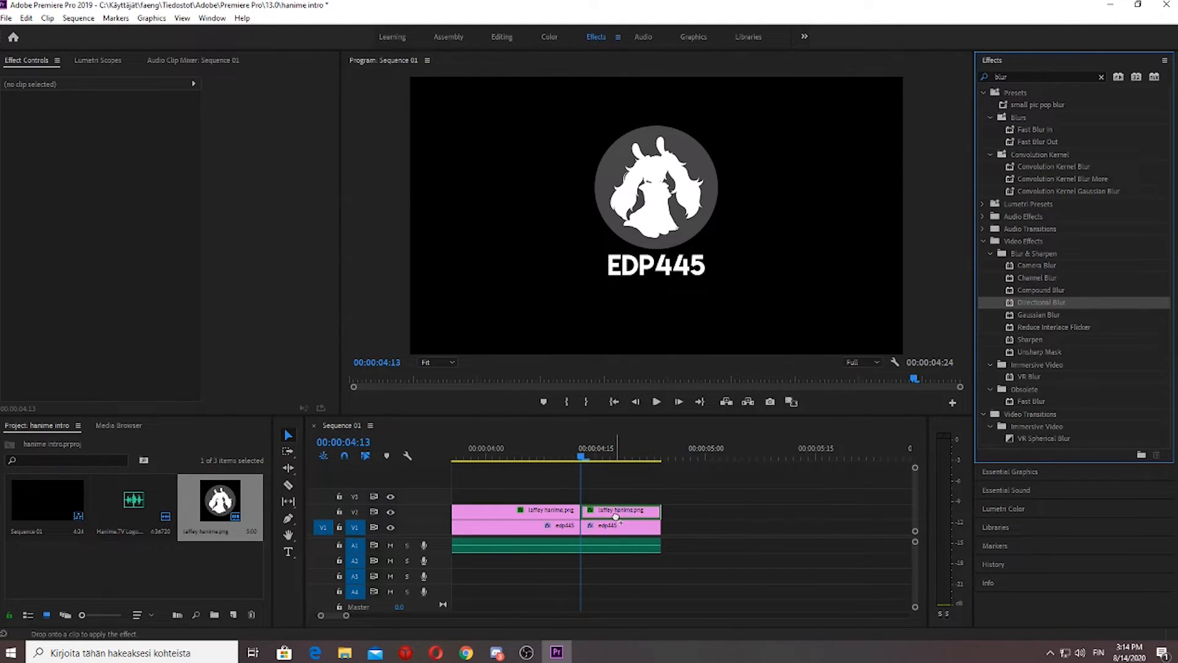
Step: Select the logo clip's final piece and preview the intro near 1:19
{"action": "left_click", "coordinate": [621, 511]}
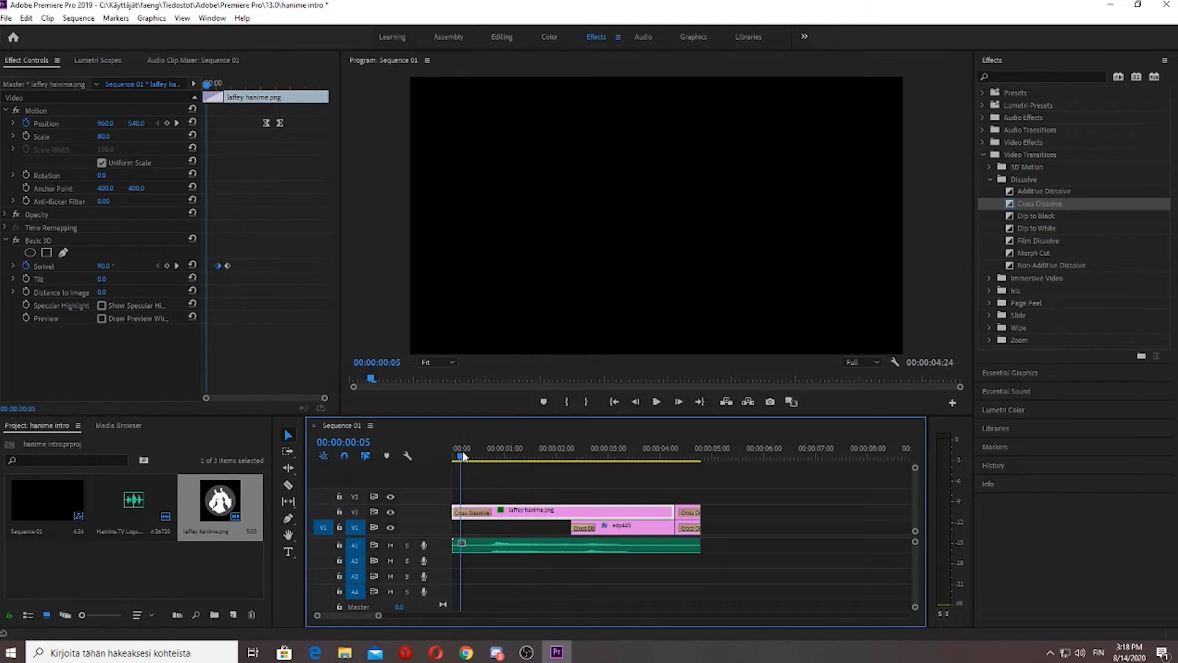
{"action": "left_click", "coordinate": [536, 456]}
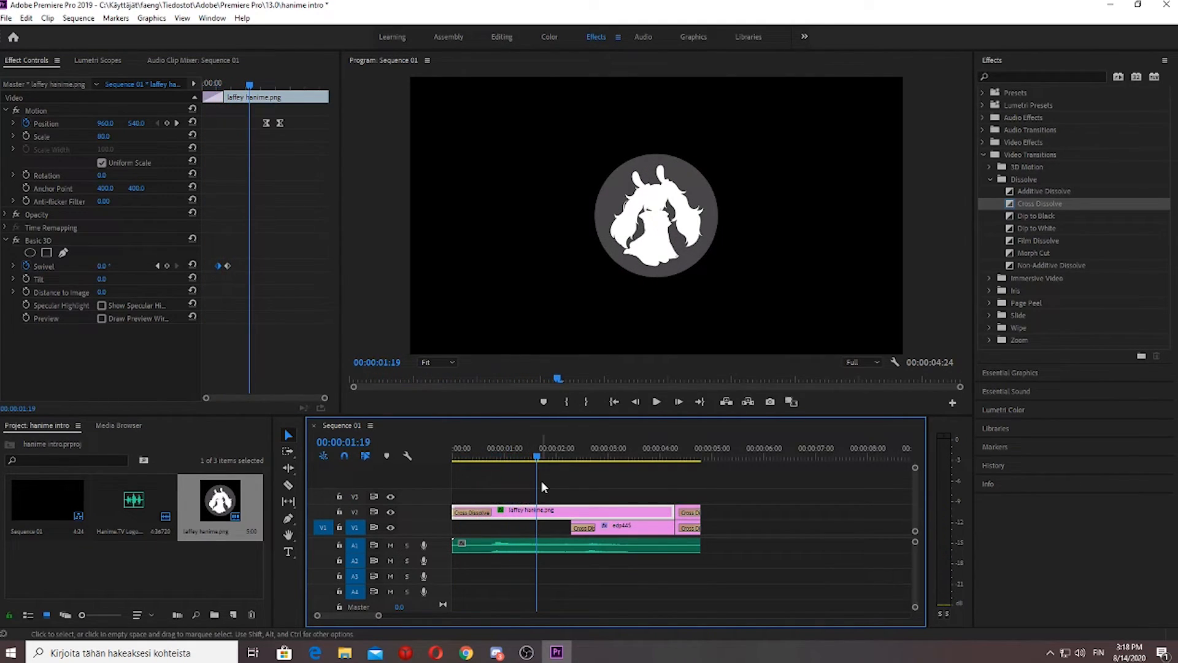